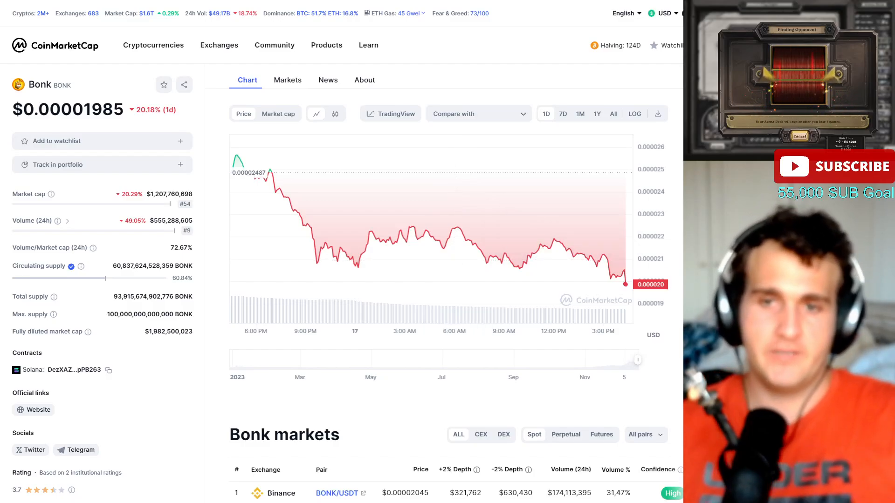
# - View the CMC DexScan Bot Whale SELL Alert post for 8,000,000,000 Bonk at $0.00002100
pyautogui.click(614, 114)
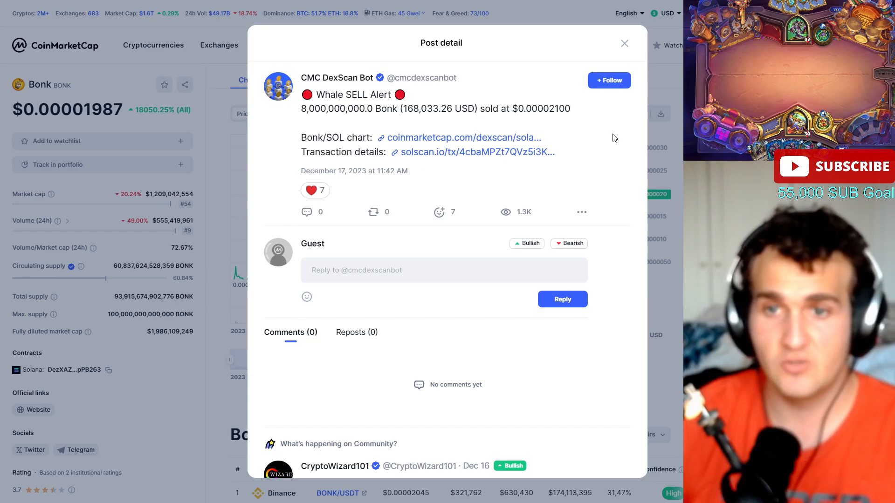
# - Dismiss the whale sell alert post to return to the Bonk all-time price chart
pyautogui.click(624, 44)
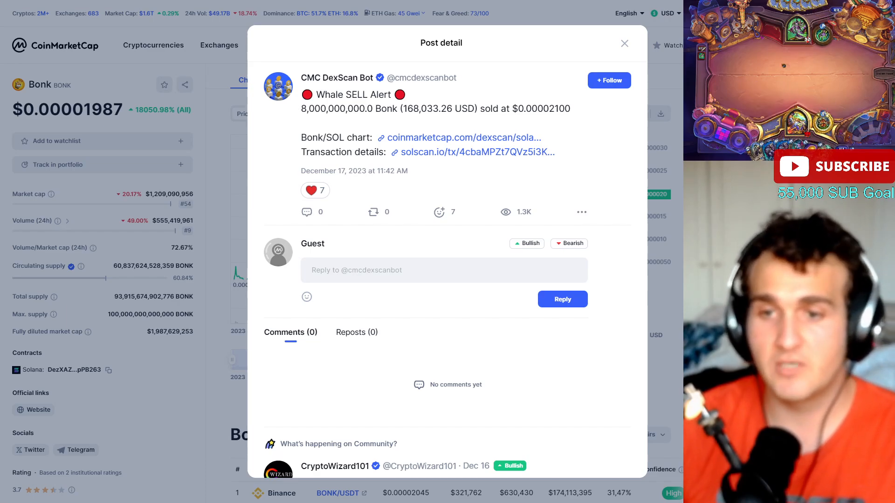
pyautogui.doubleClick(428, 108)
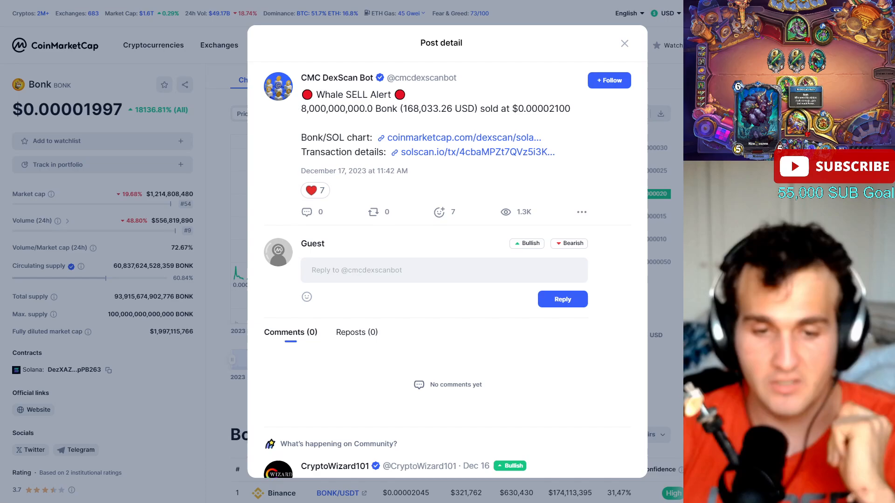
pyautogui.click(623, 44)
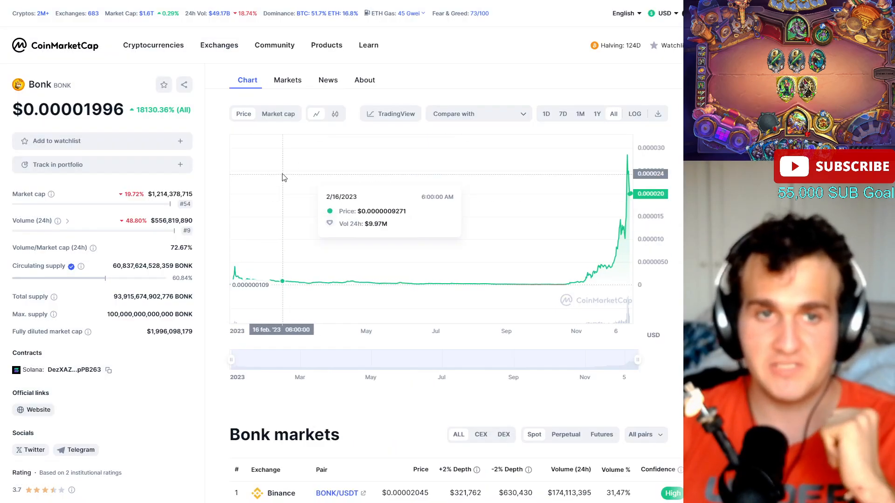